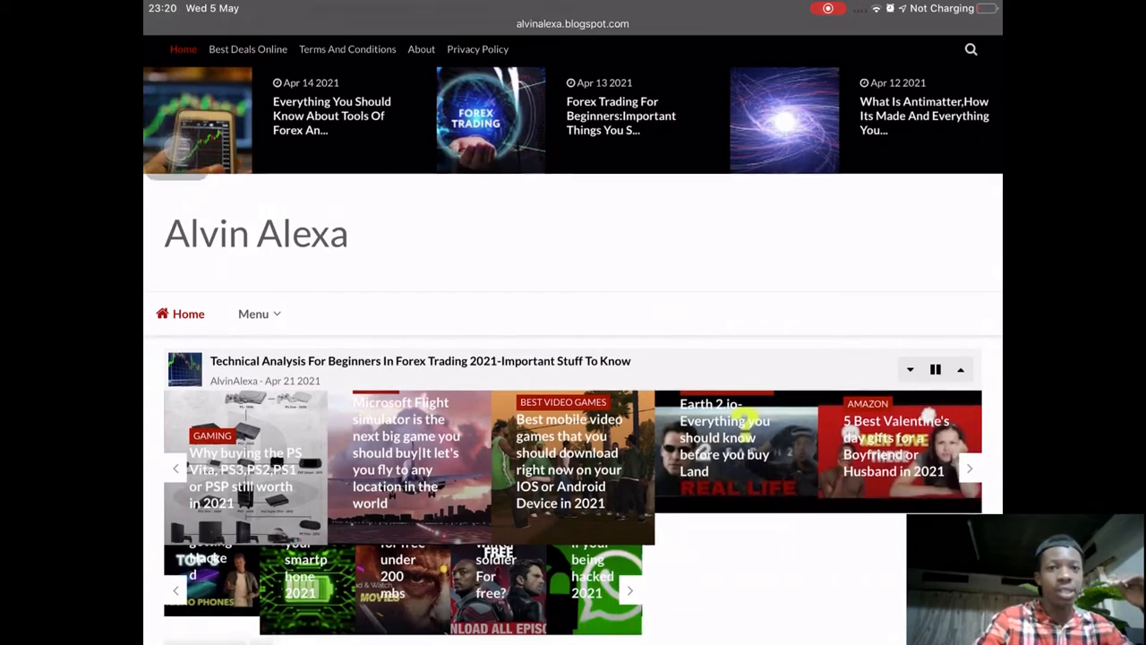
Scroll the current listing, return to the LibriVox search results and select LibriVox Audio Books.
scroll("down", 3)
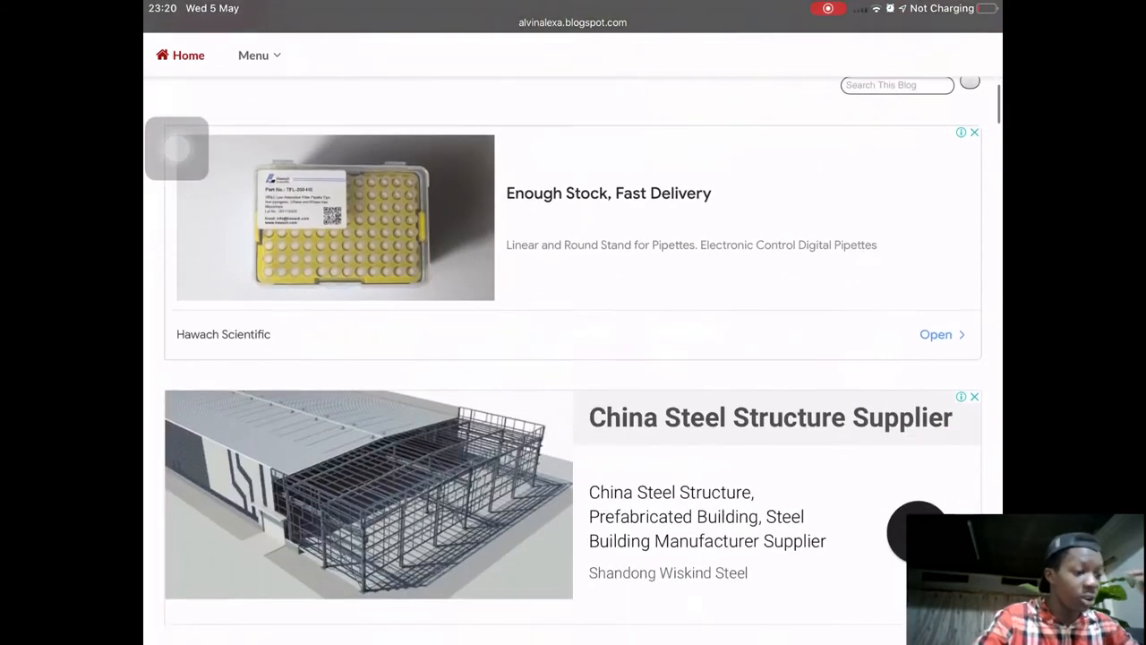
scroll("down", 3)
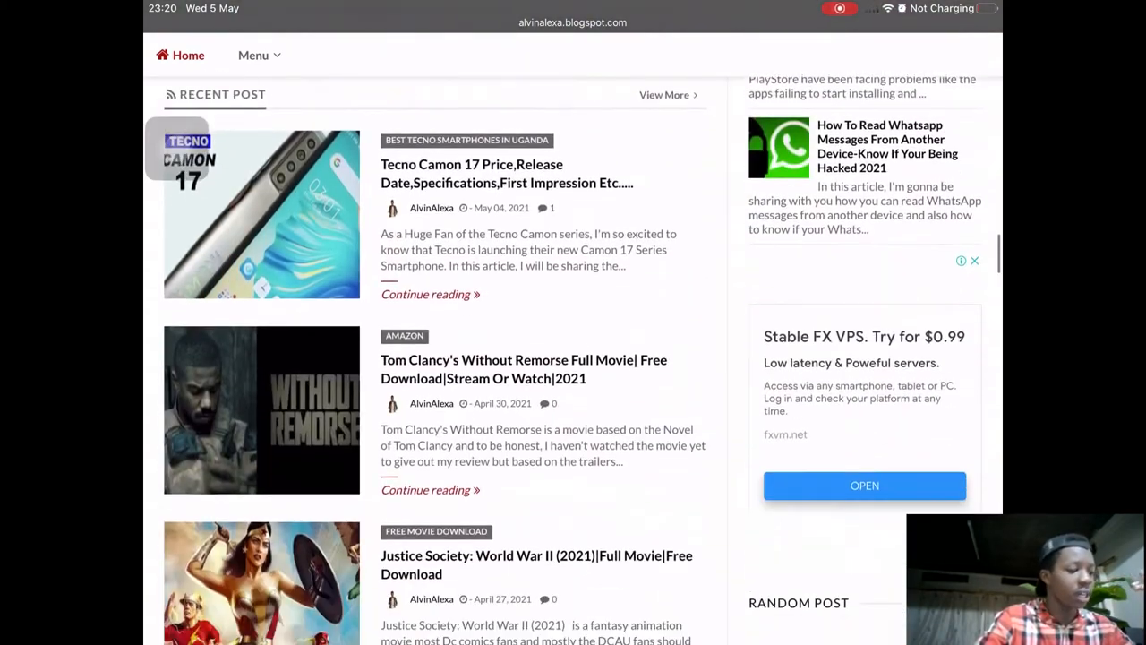
scroll("down", 3)
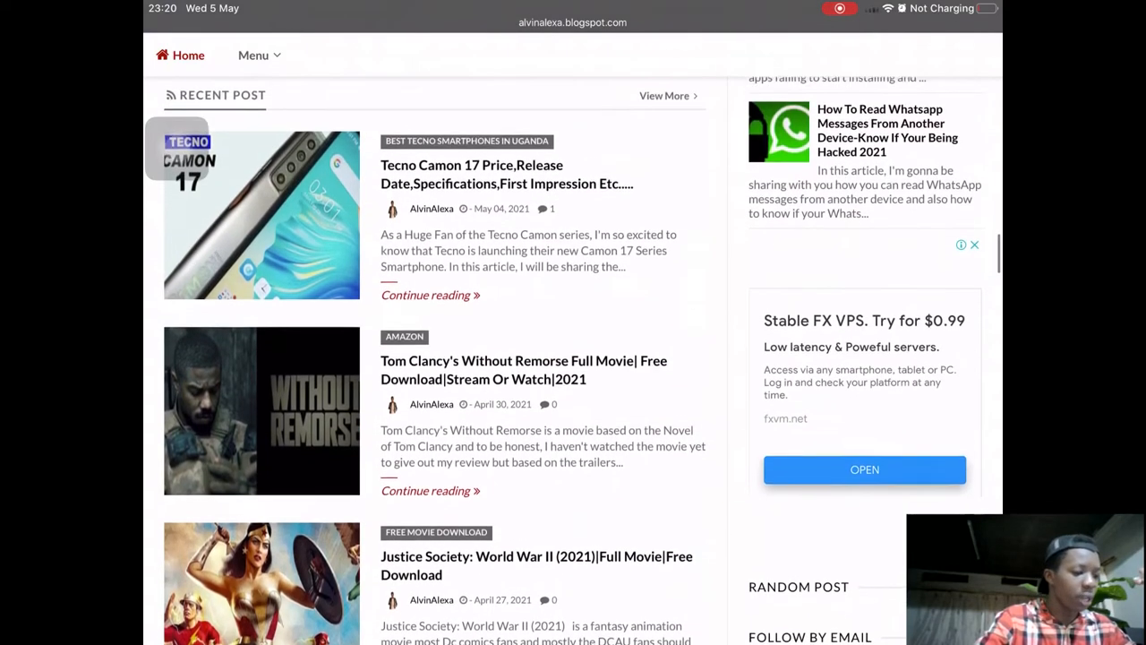
scroll("down", 3)
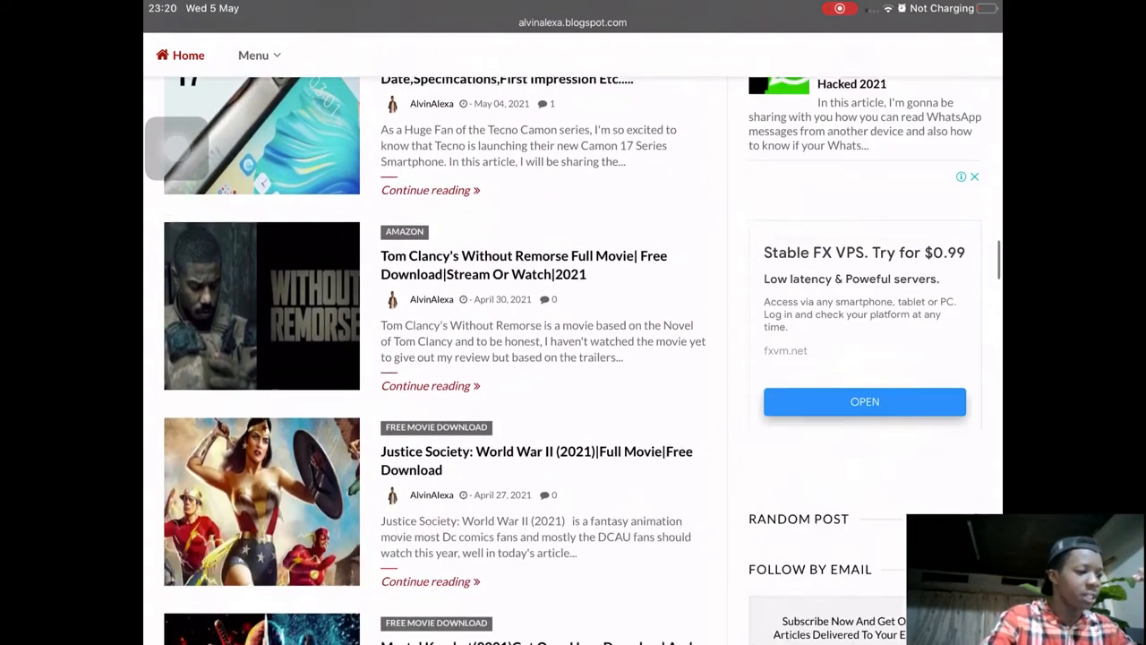
scroll("down", 3)
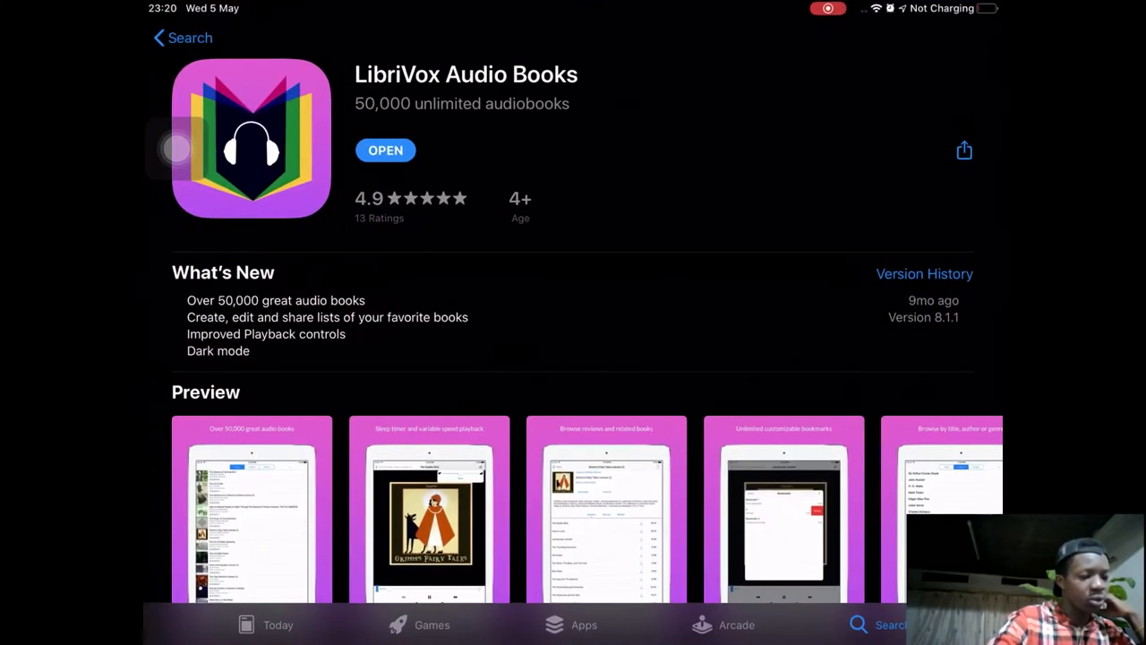
left_click(182, 37)
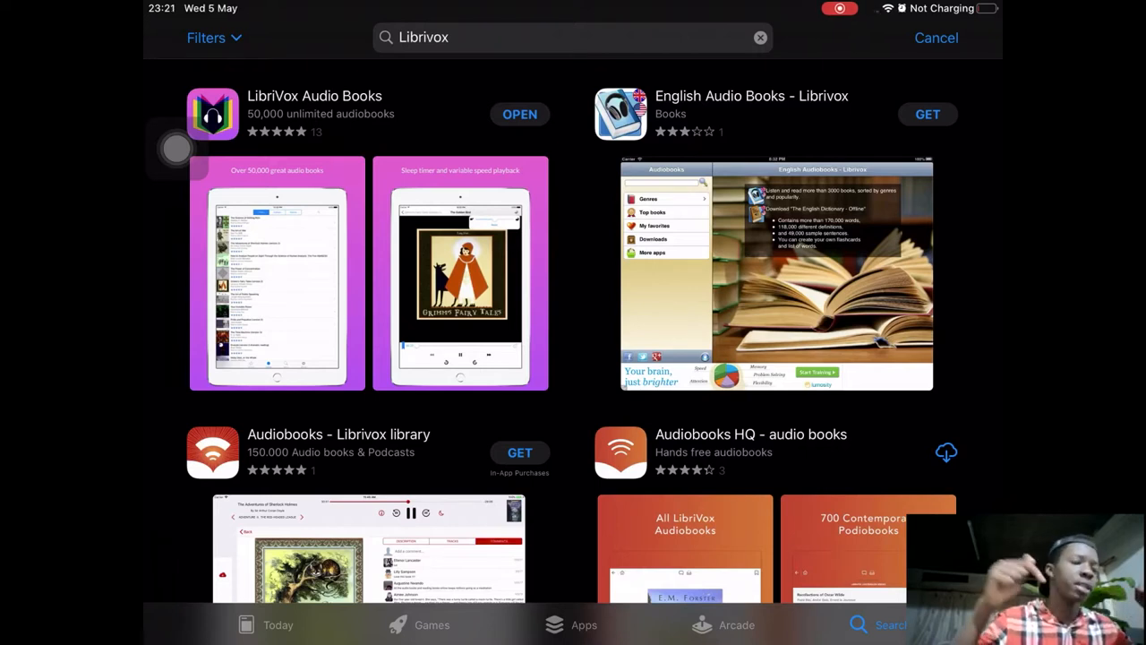
scroll("down", 3)
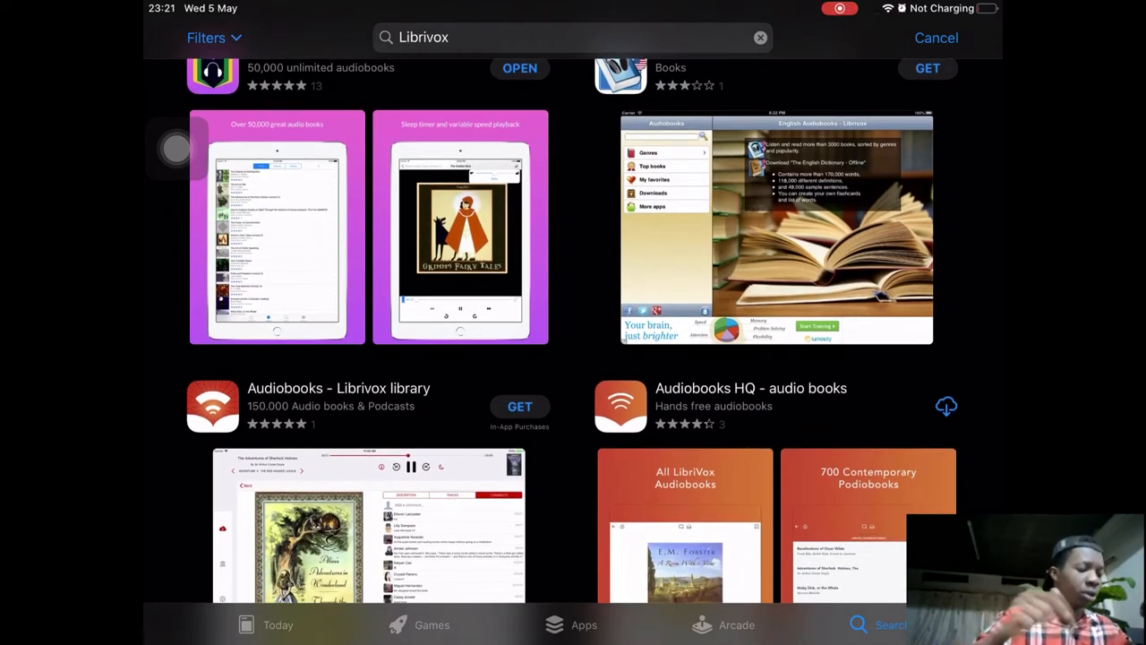
scroll("down", 3)
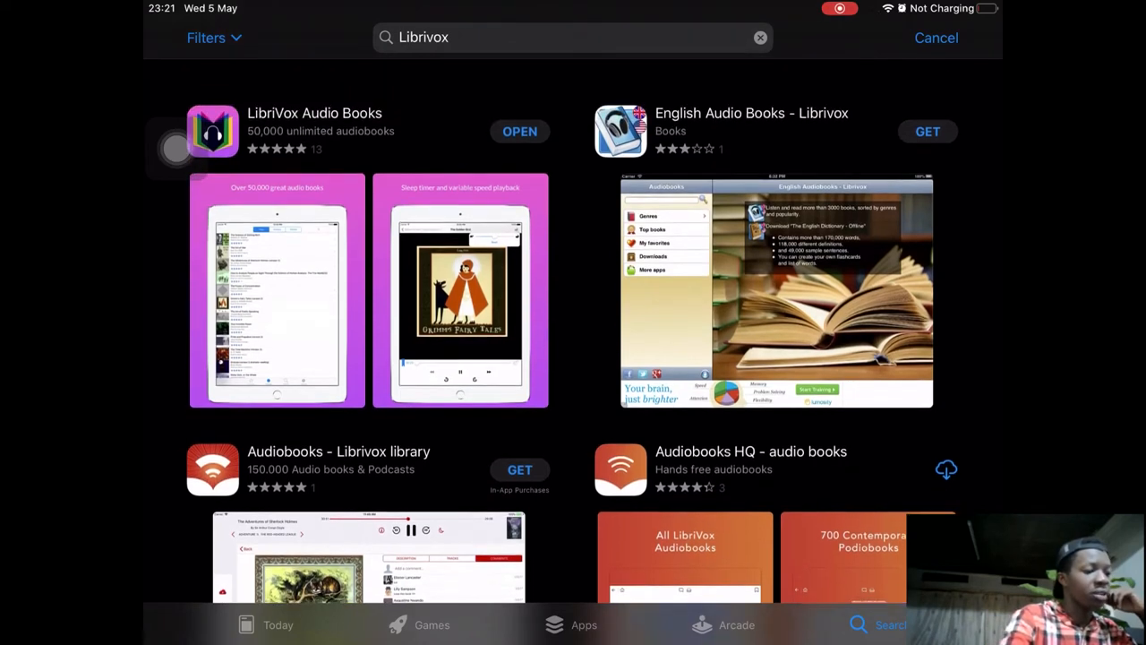
left_click(315, 113)
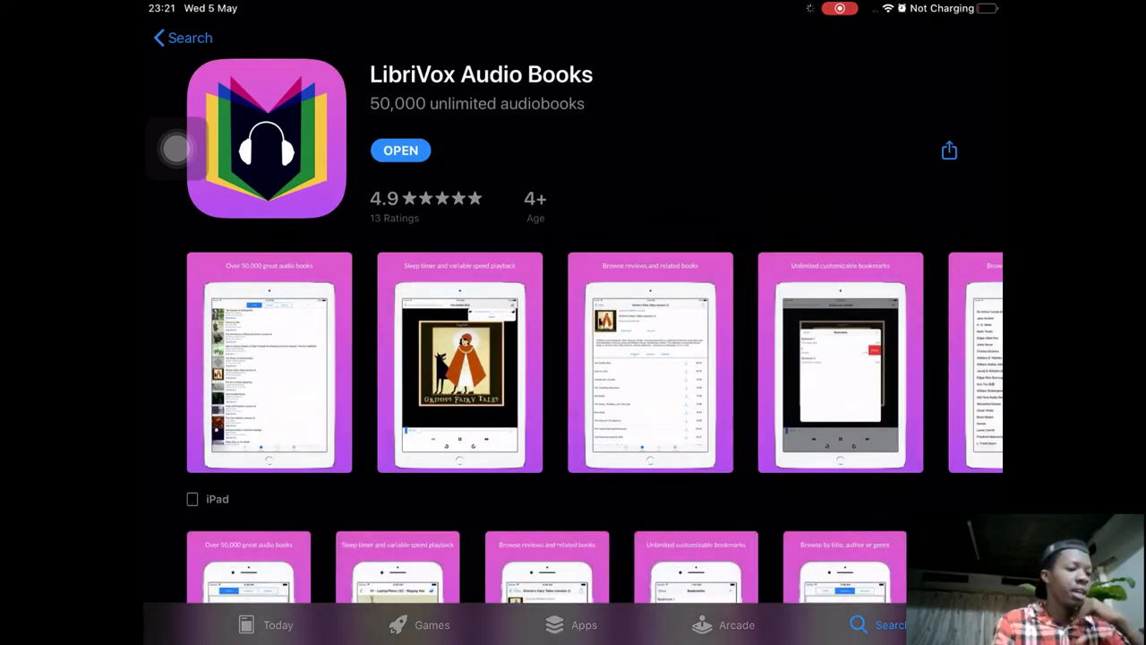
Review the LibriVox Audio Books listing's iPad and iPhone screenshots, then leave for the Home Screen.
scroll("down", 3)
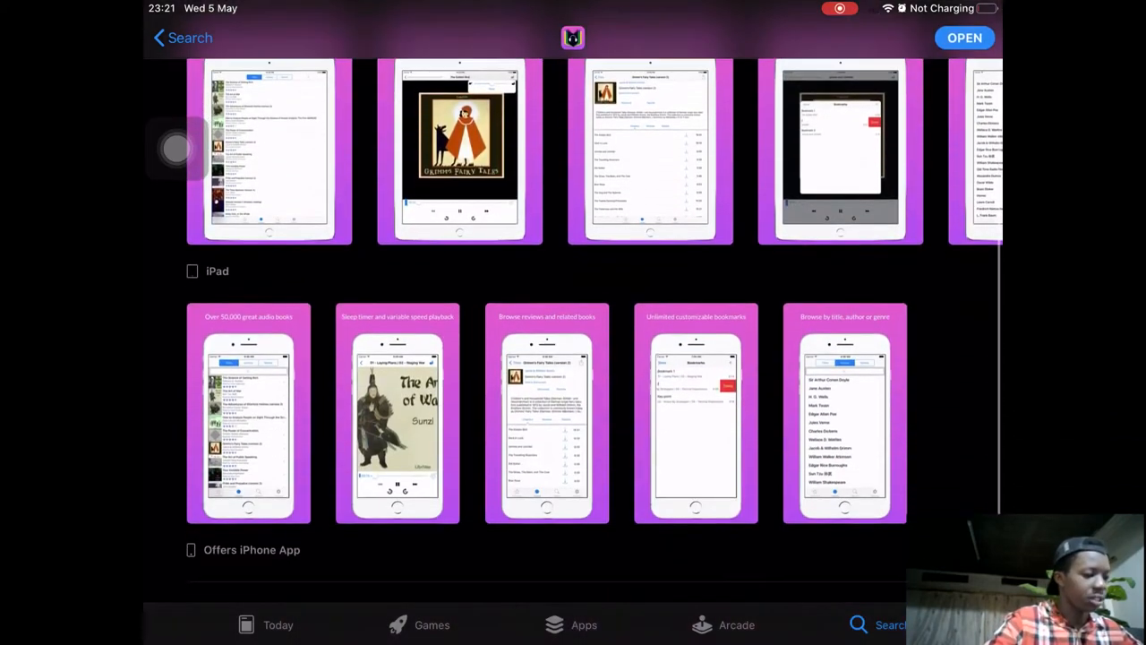
scroll("down", 3)
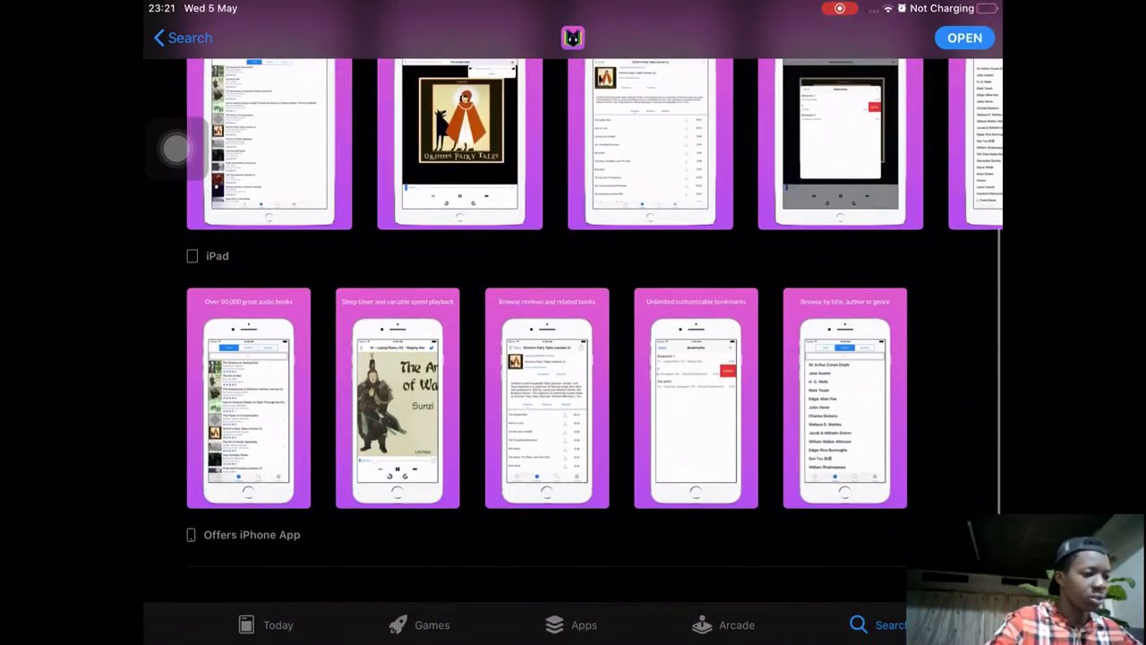
scroll("down", 3)
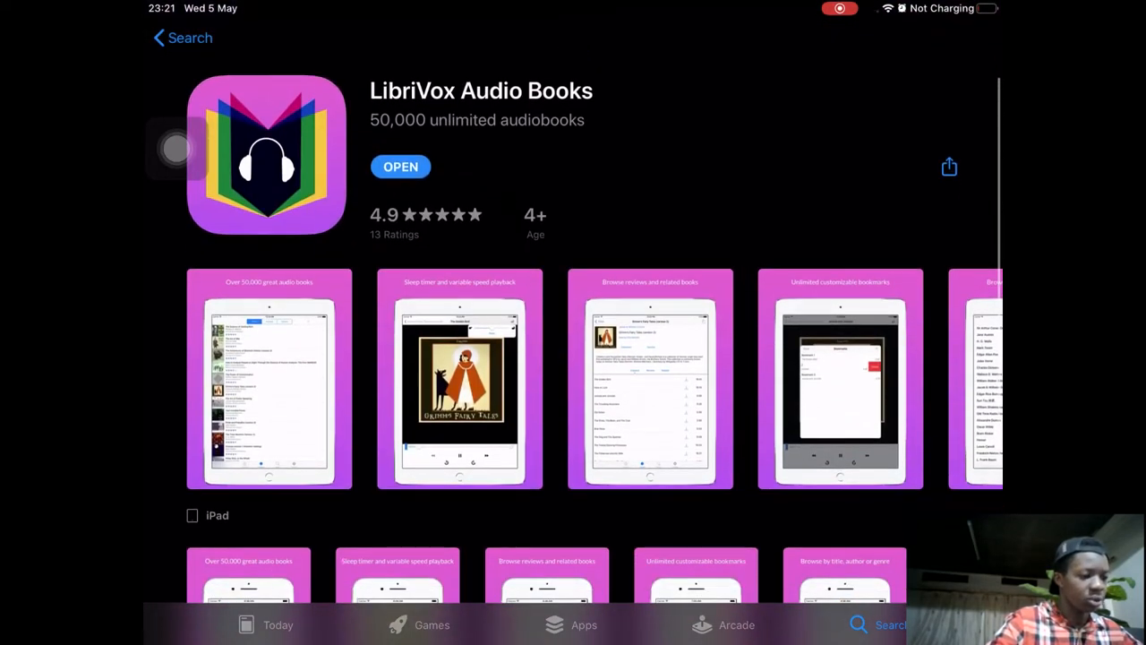
scroll("down", 3)
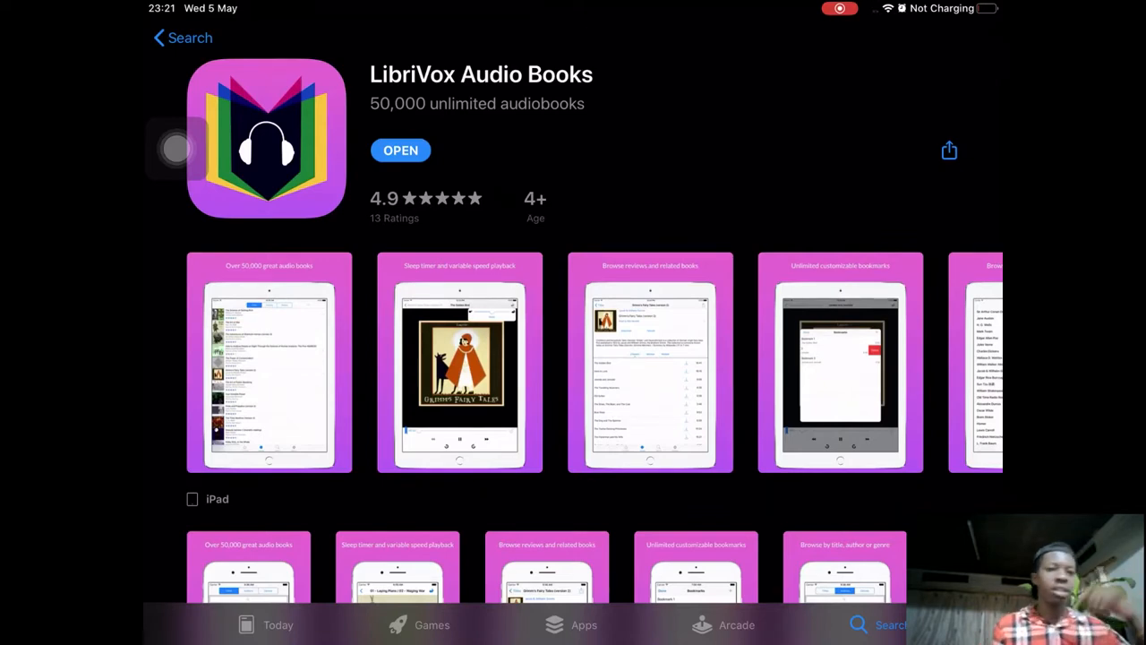
scroll("down", 3)
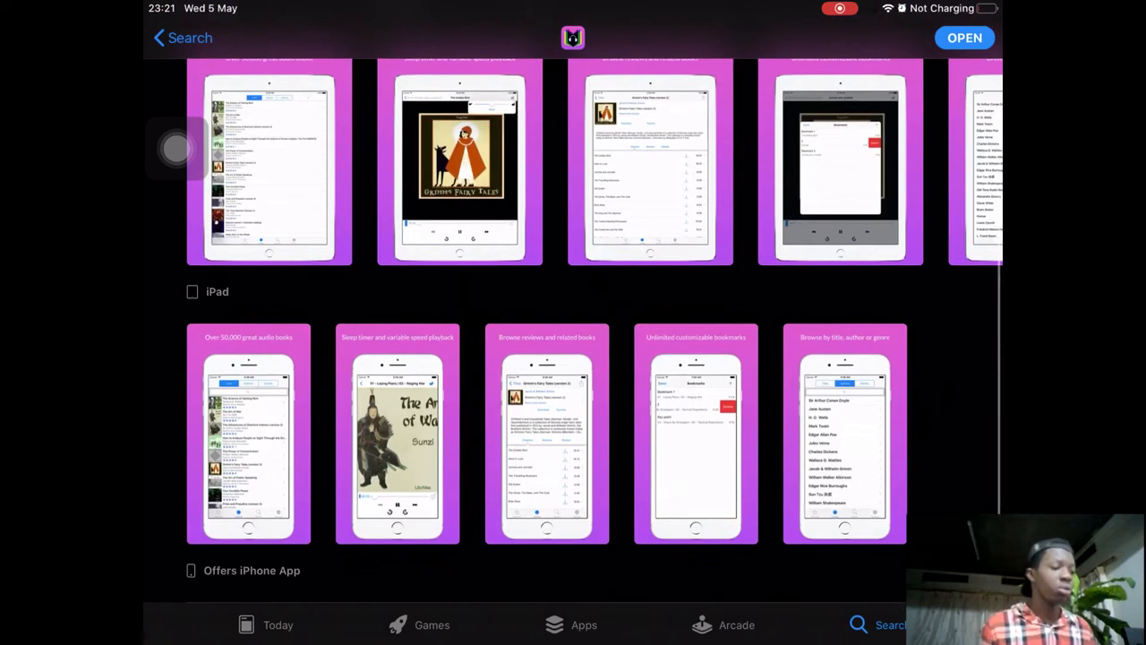
scroll("down", 3)
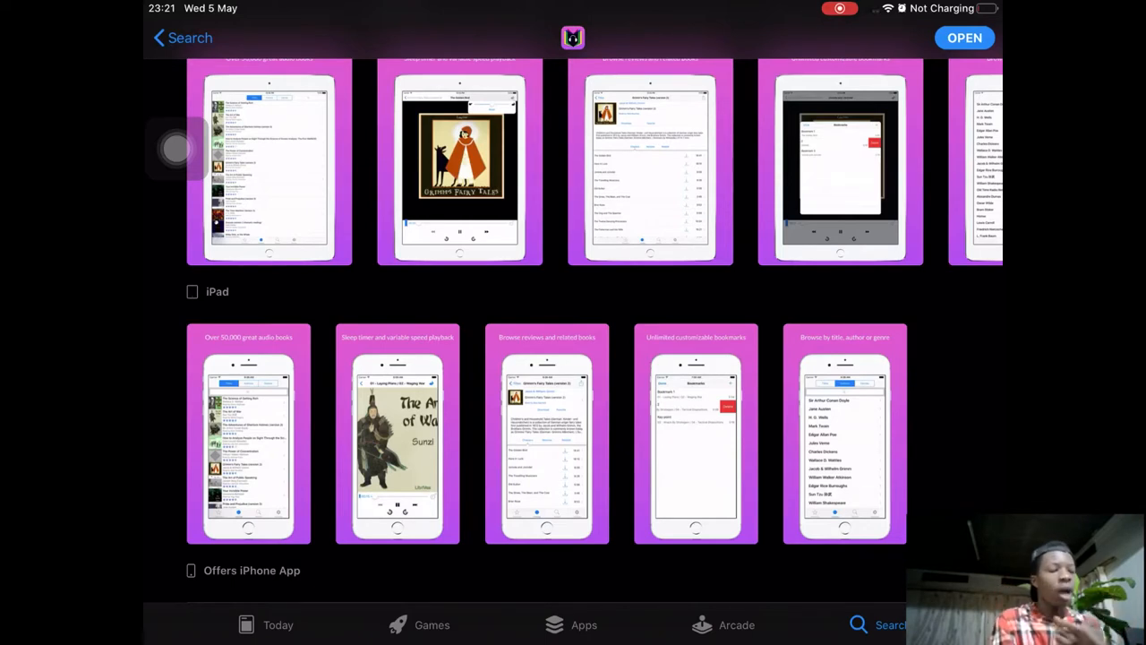
scroll("down", 3)
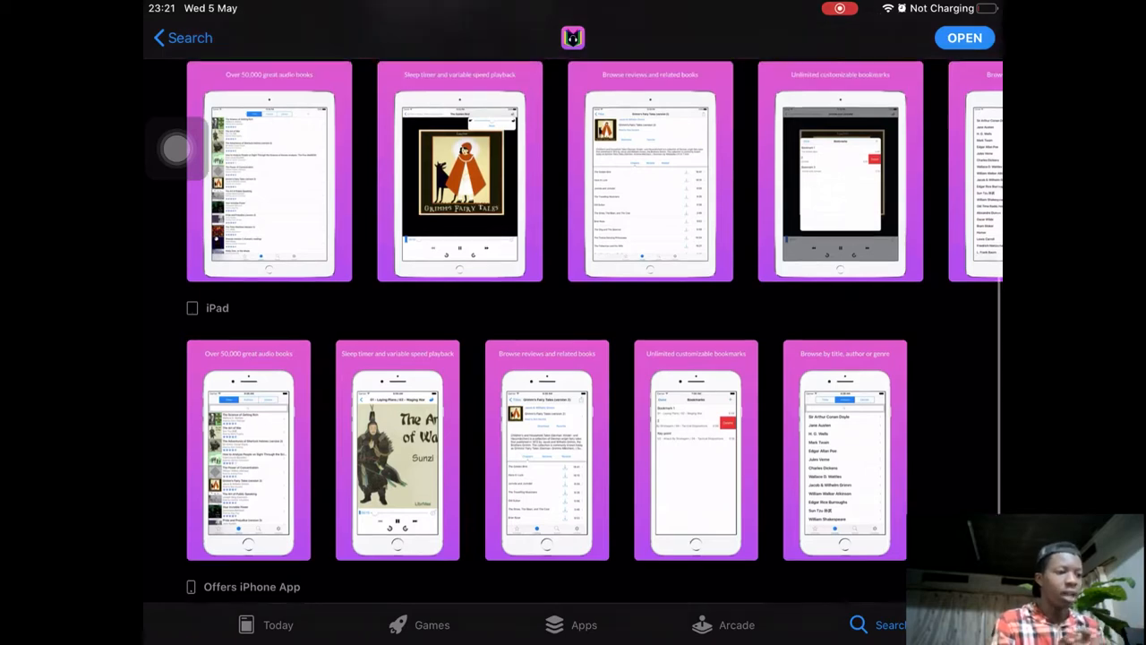
scroll("down", 3)
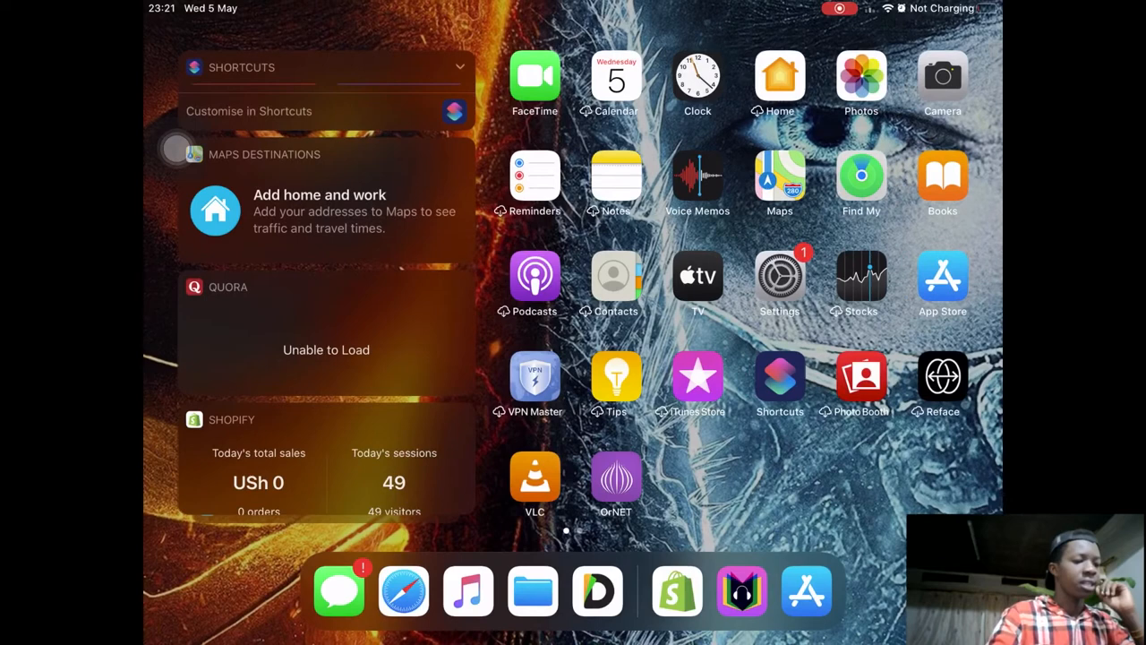
Move to the second Home Screen page and launch the LibriVox app.
scroll("left", 3)
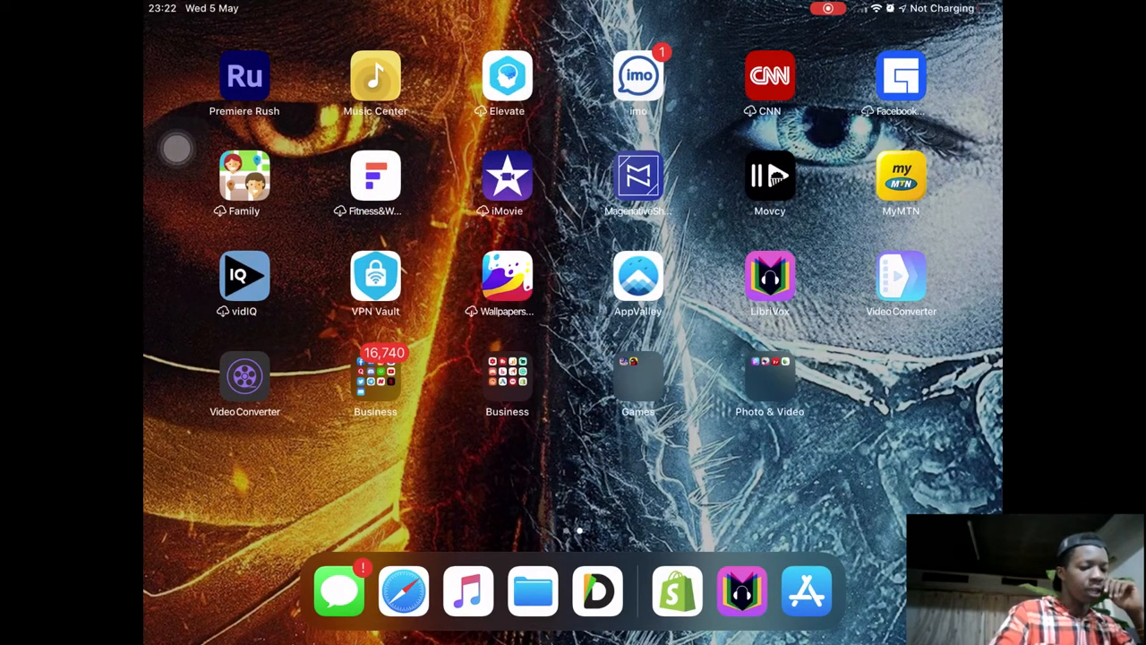
left_click(770, 275)
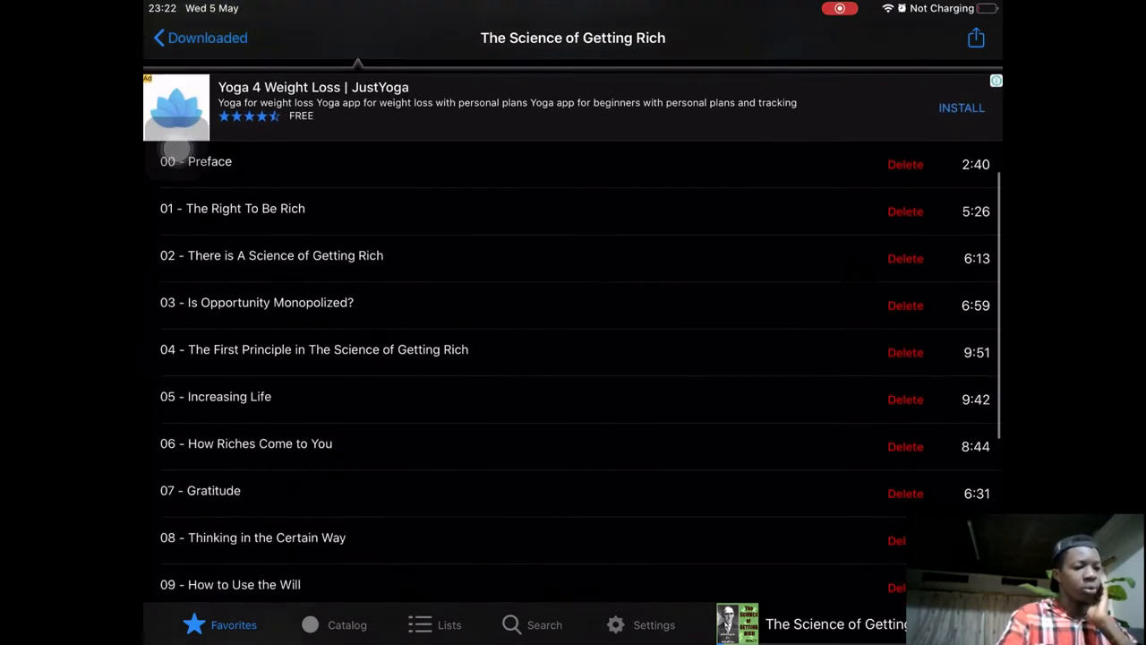
Scroll the downloaded chapters of The Science of Getting Rich, then go to the catalog's genre list.
scroll("down", 3)
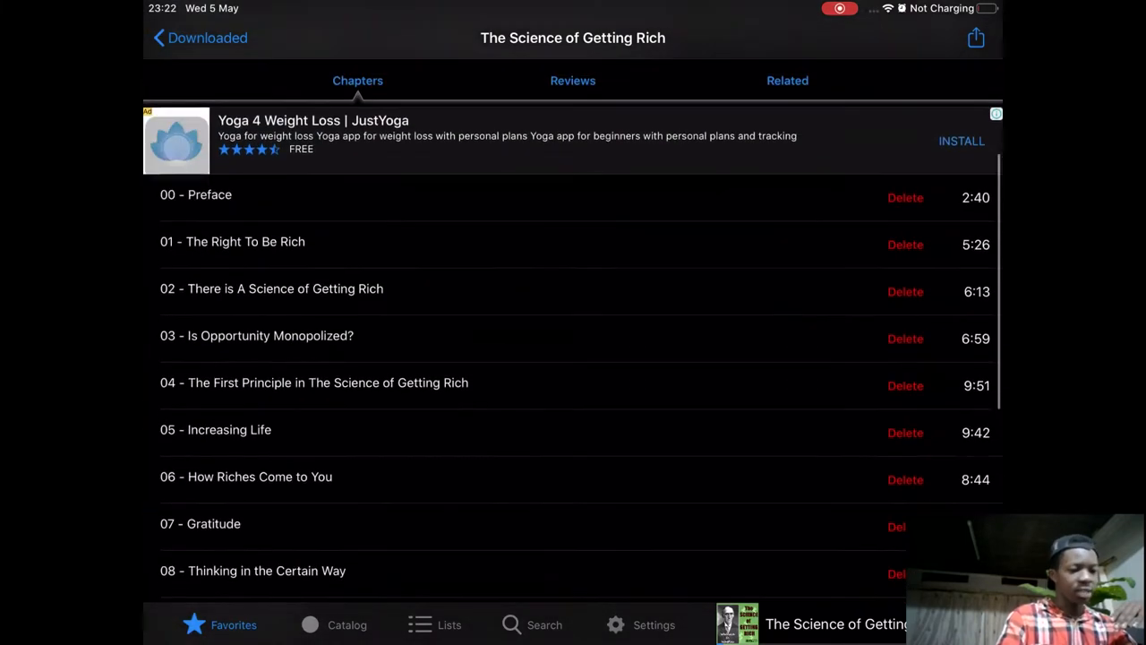
scroll("down", 3)
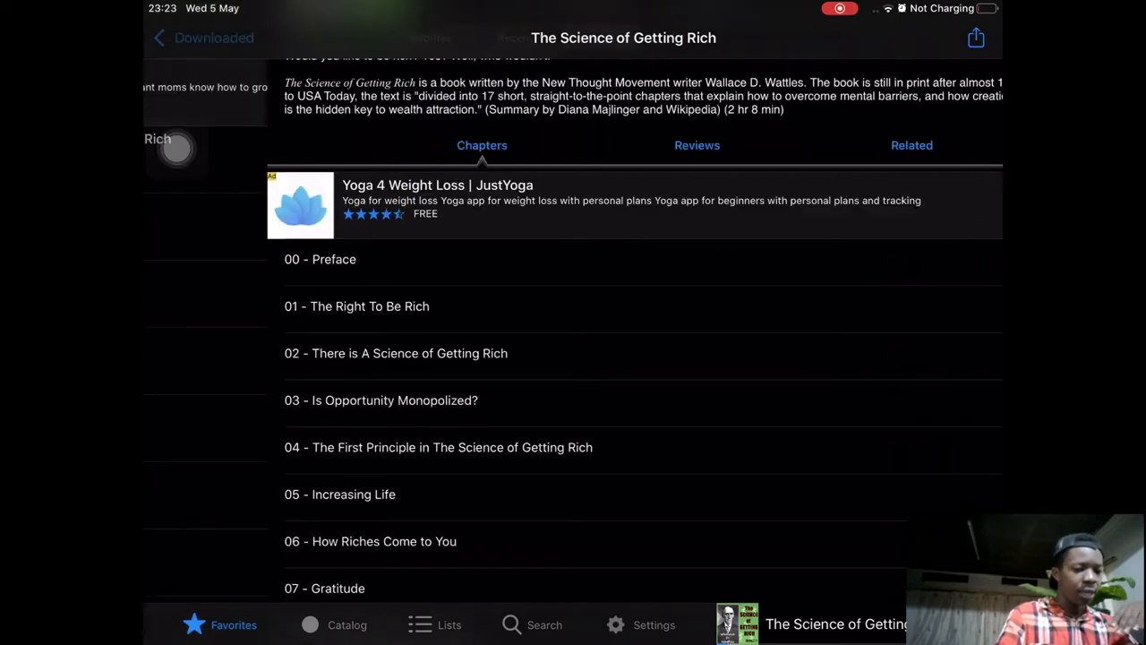
left_click(348, 623)
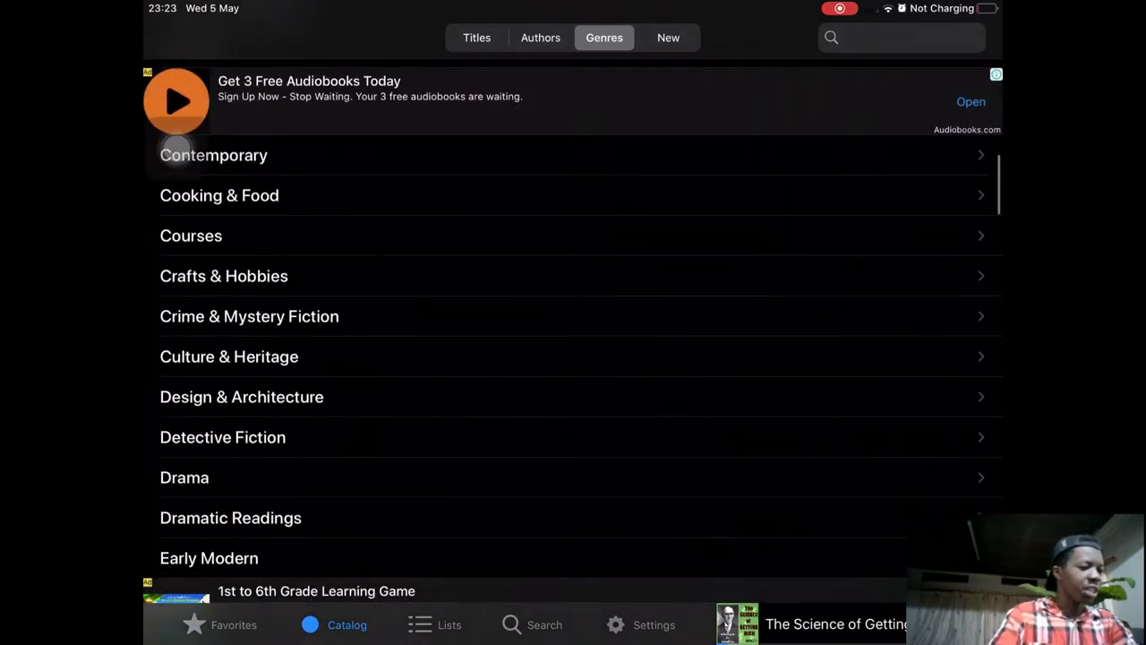
Scroll through the Genres list in the Catalog before heading to Settings.
scroll("down", 3)
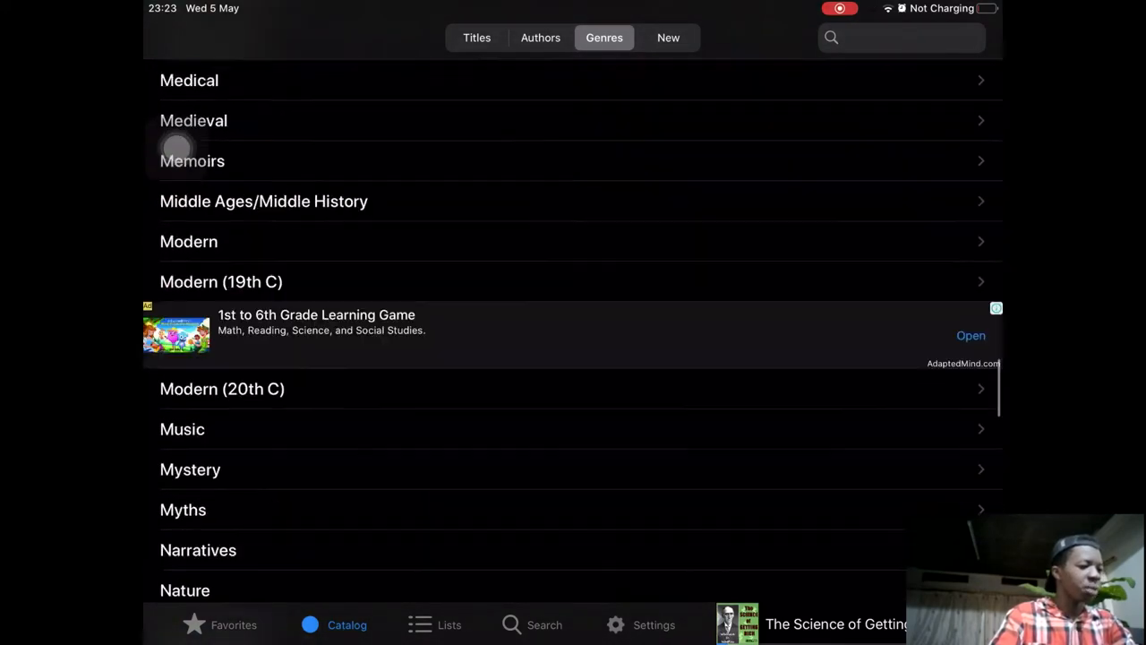
scroll("down", 3)
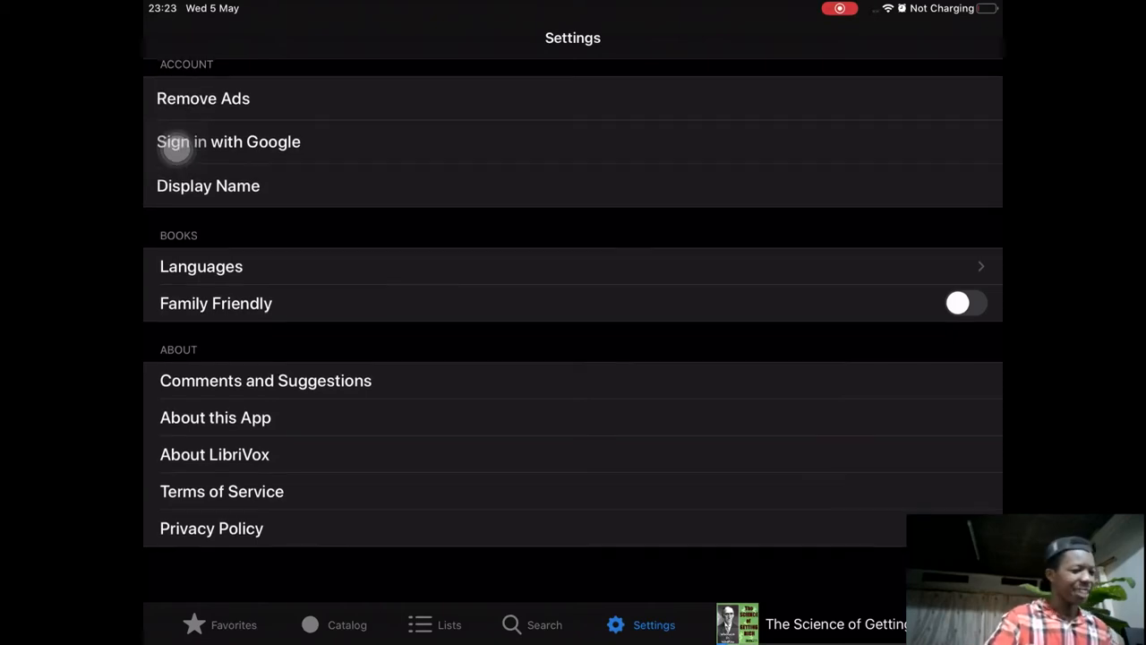
Check the Remove Ads offer with Restore Purchases and glance at the Languages list in Settings.
left_click(203, 99)
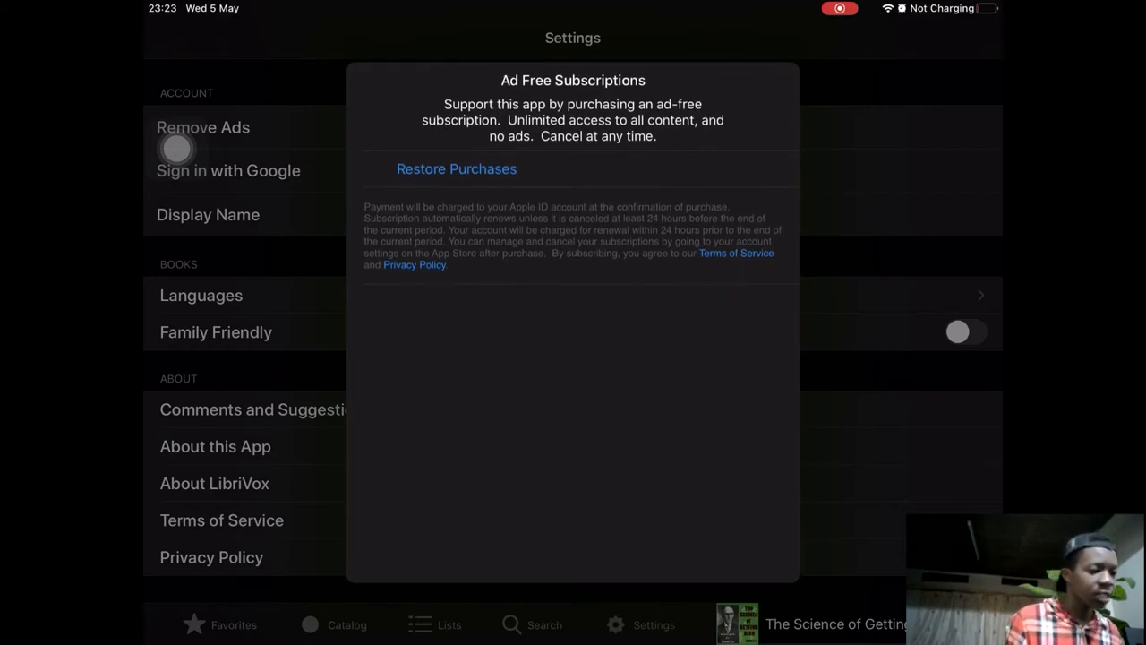
left_click(457, 169)
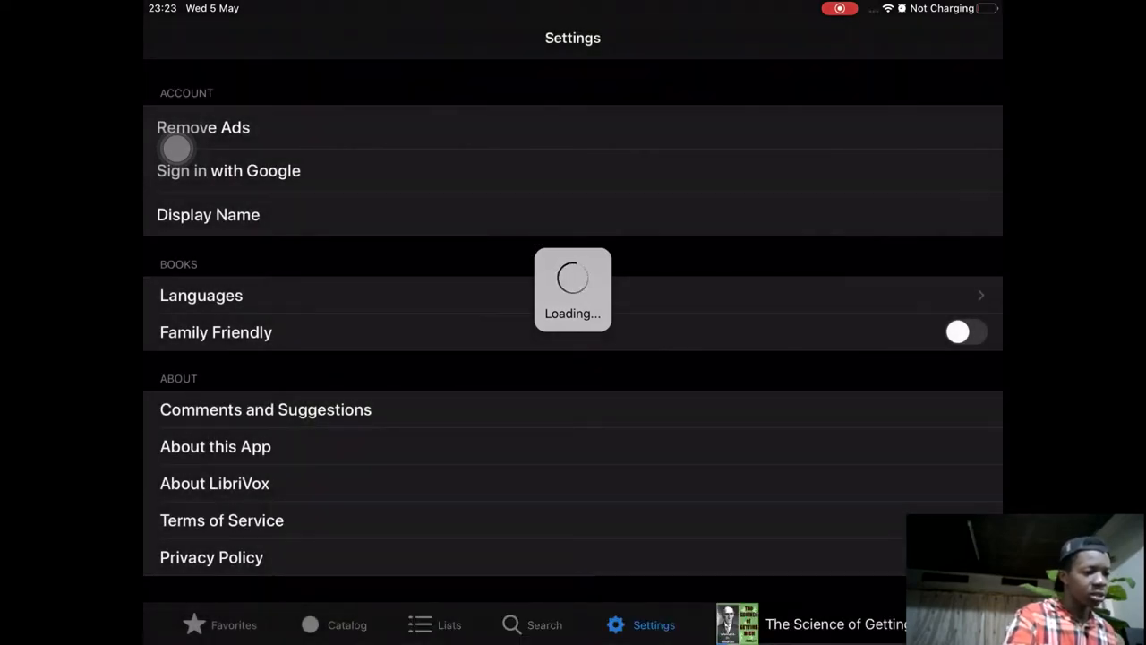
left_click(201, 293)
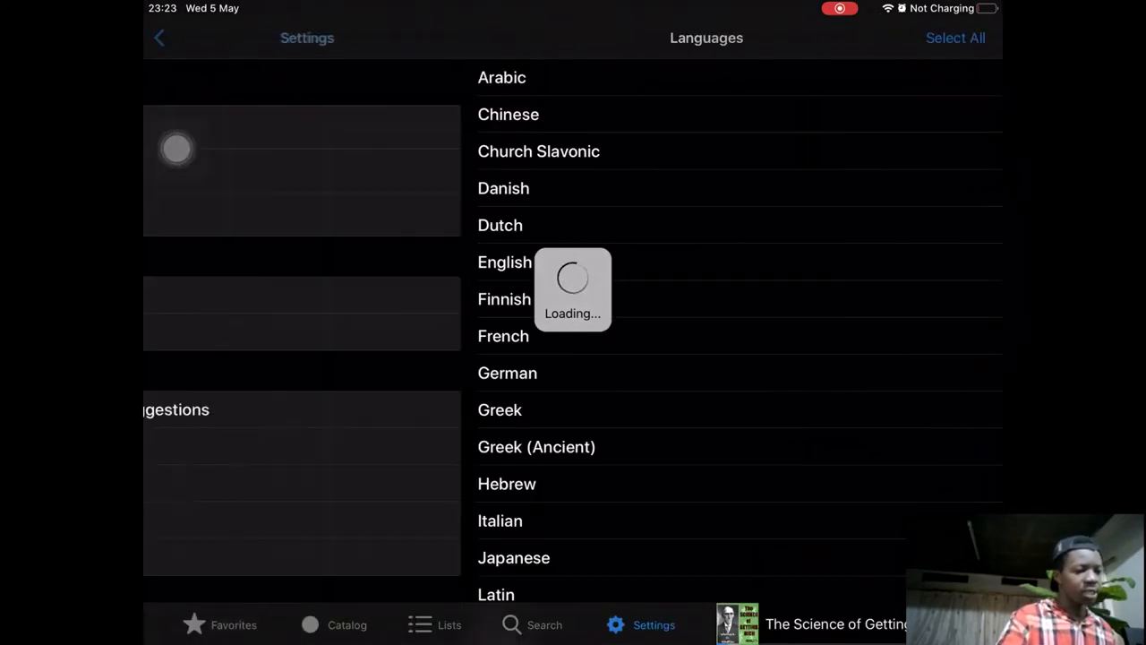
left_click(159, 37)
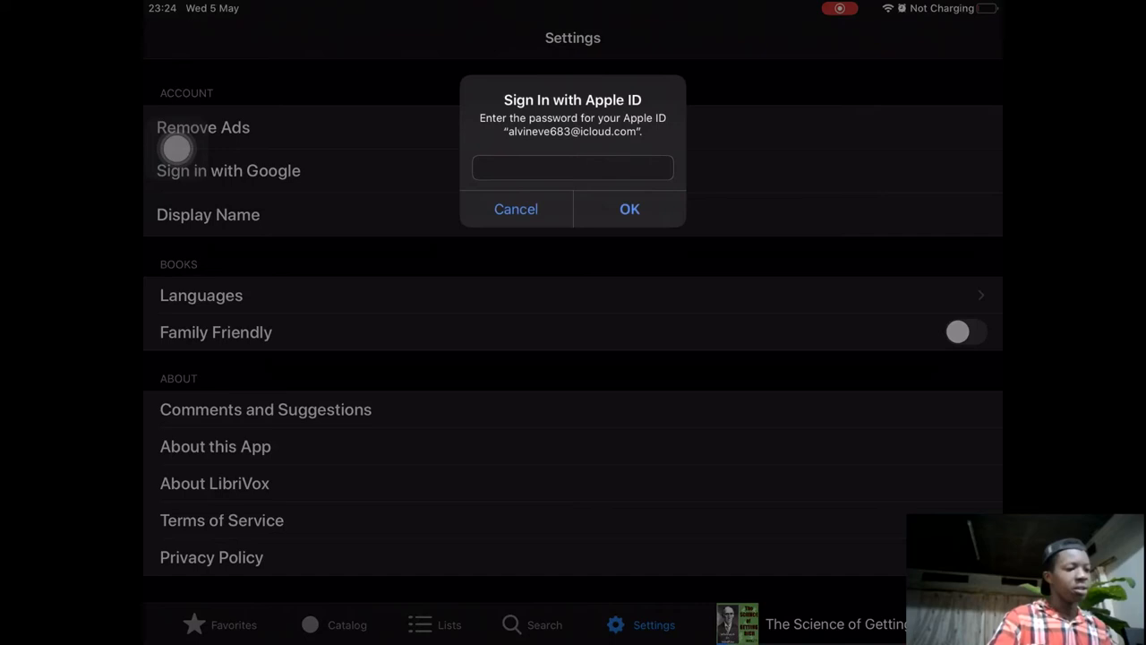
Dismiss the Apple ID password prompt and select the Outdoor Adventure And Stories list from Lists.
left_click(516, 207)
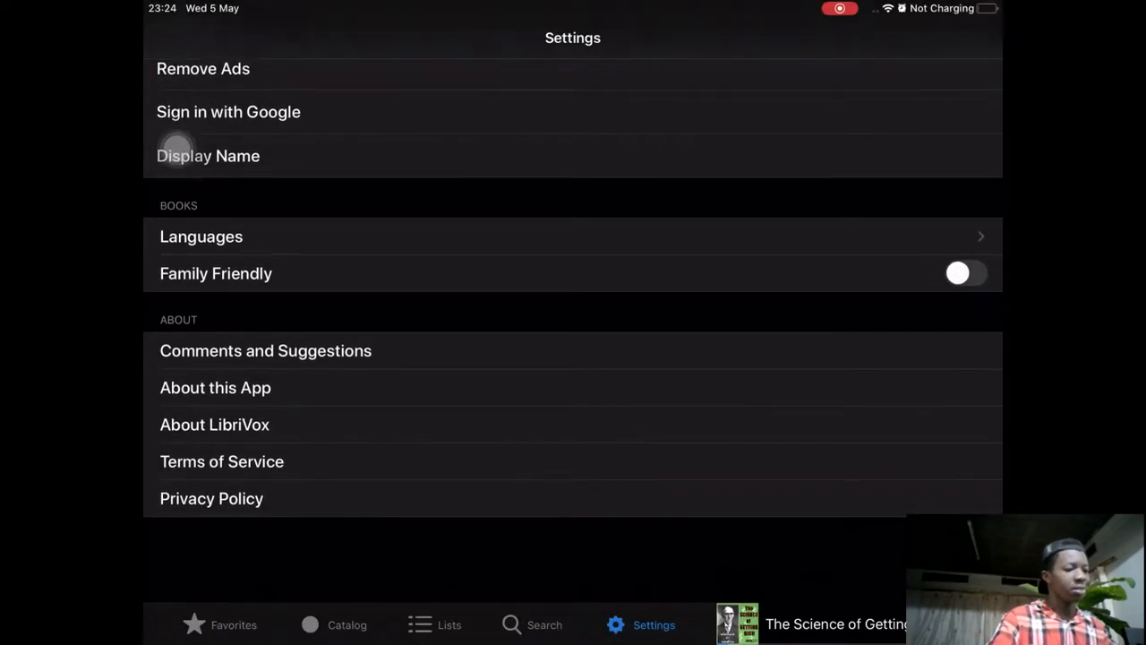
scroll("down", 3)
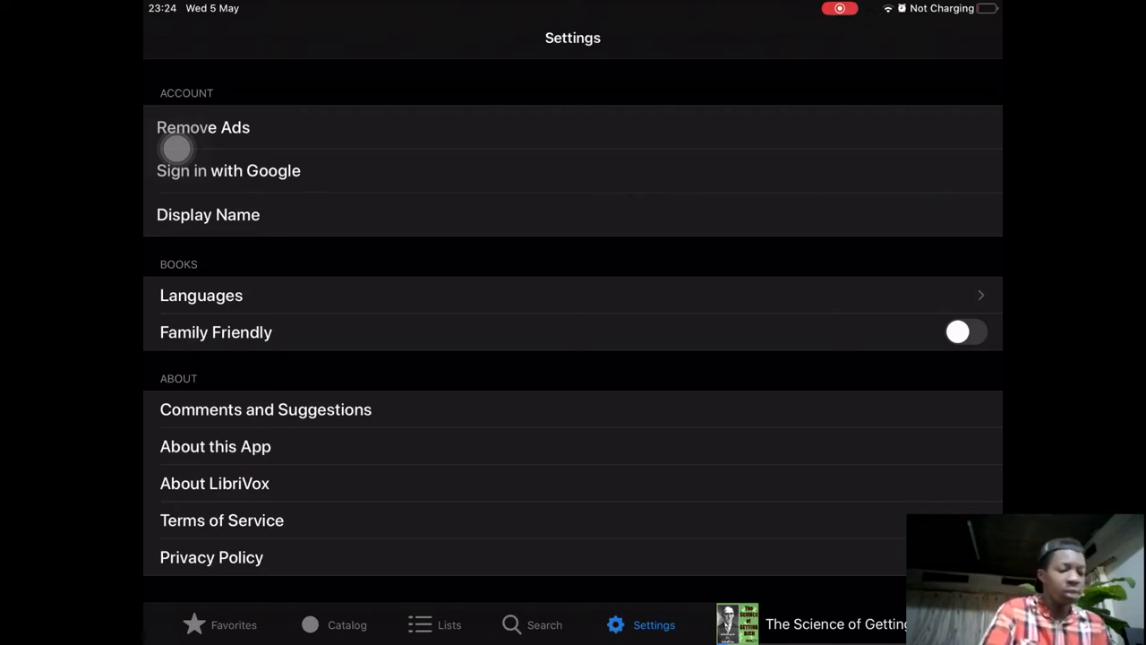
left_click(434, 624)
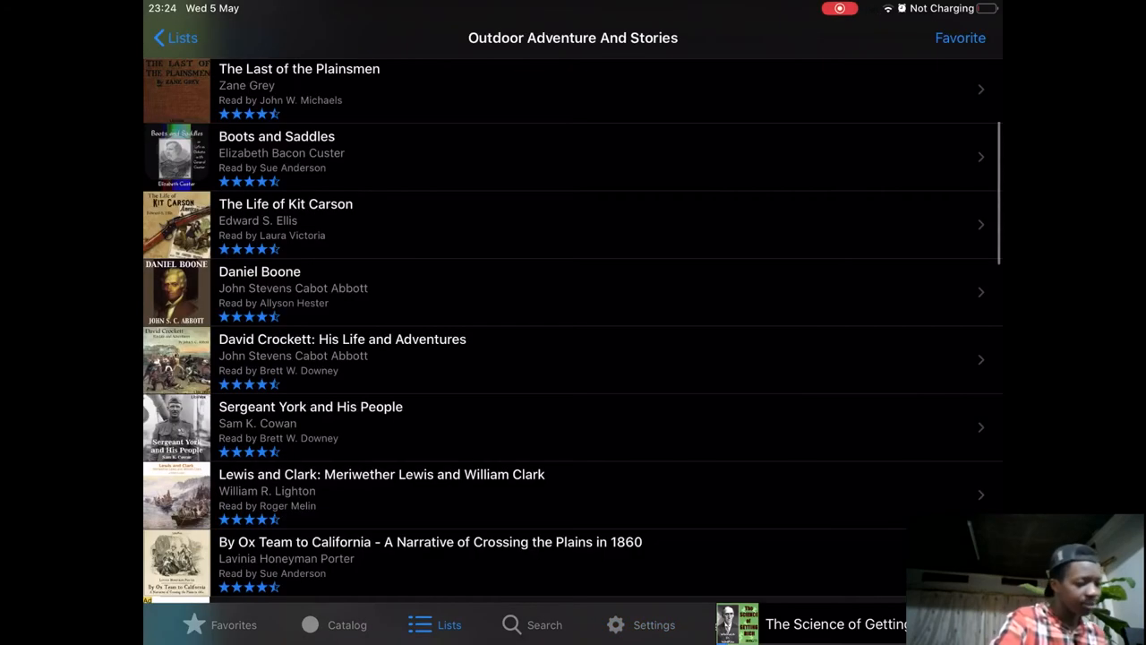
Scroll the Outdoor Adventure And Stories titles, revisit the Catalog genres, then leave LibriVox for the Home Screen.
scroll("down", 3)
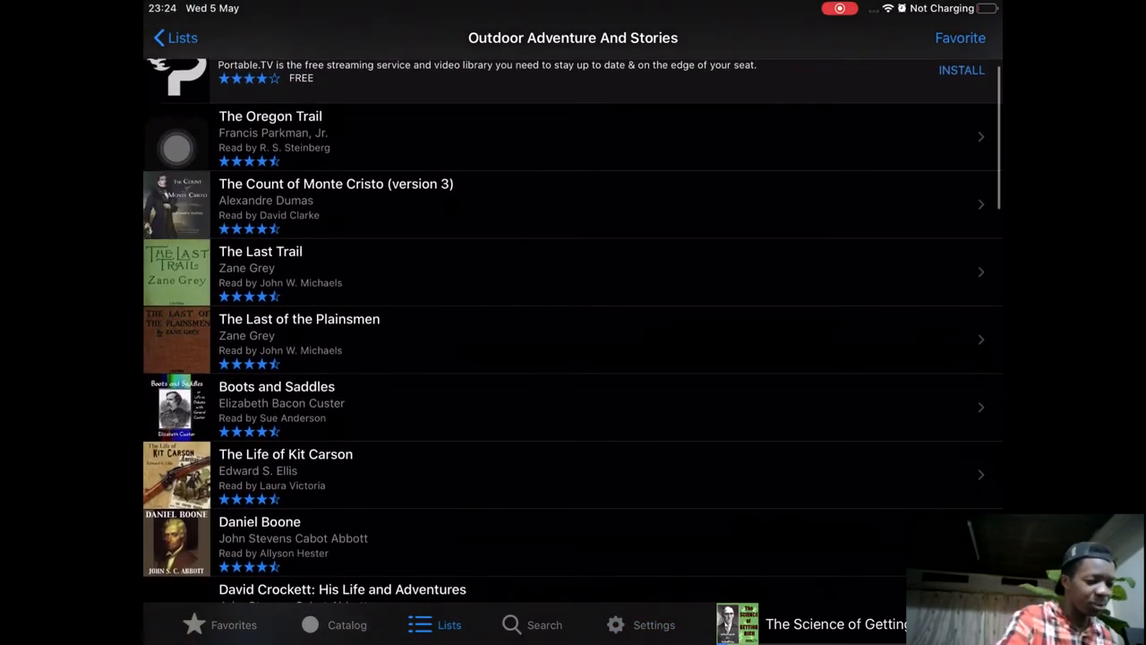
scroll("down", 3)
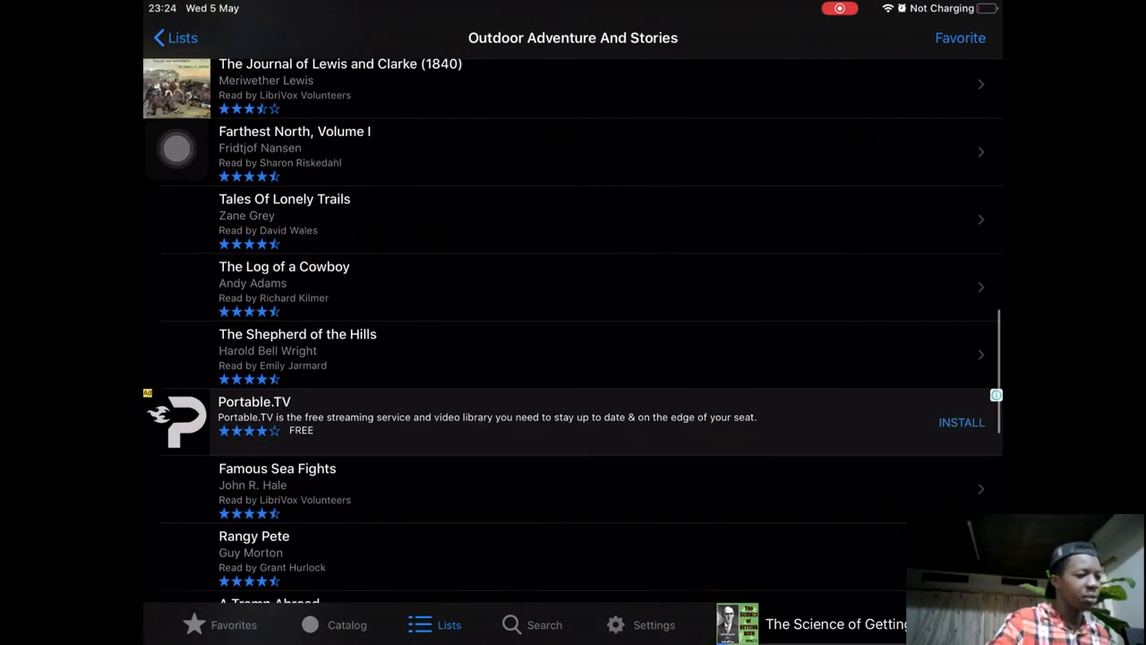
scroll("down", 3)
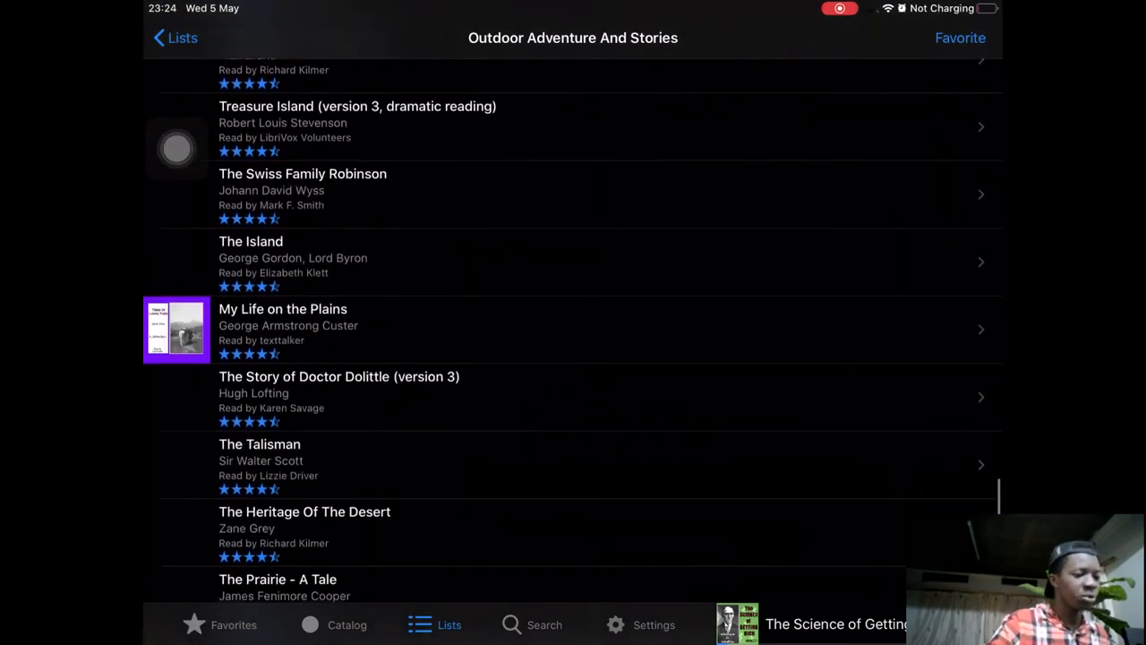
left_click(347, 623)
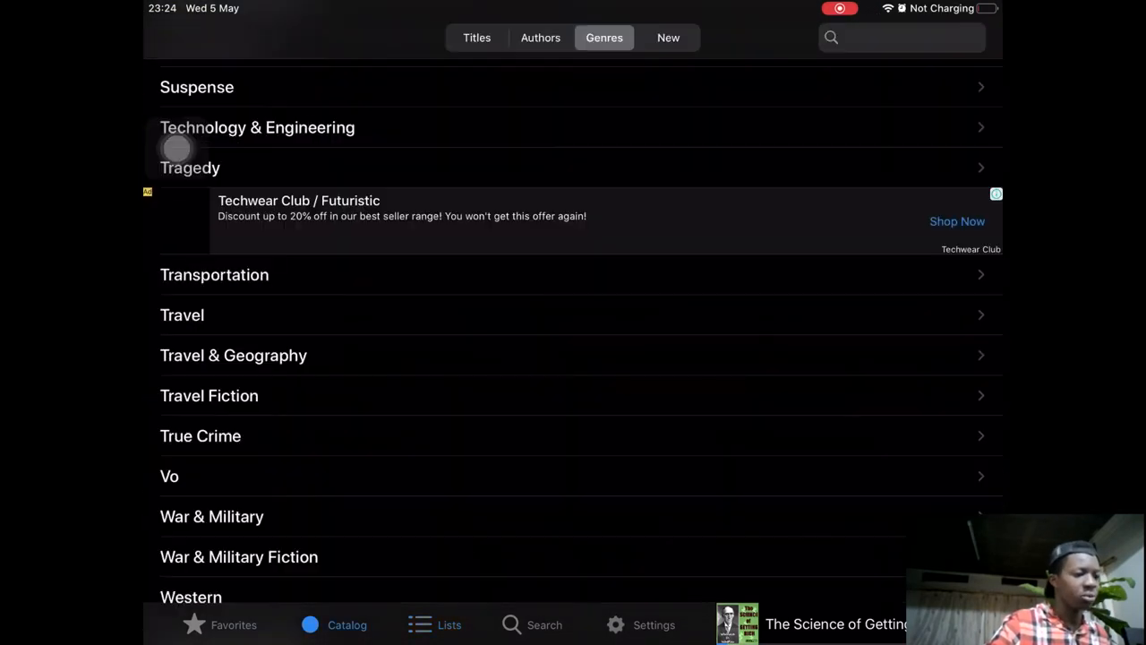
left_click(233, 624)
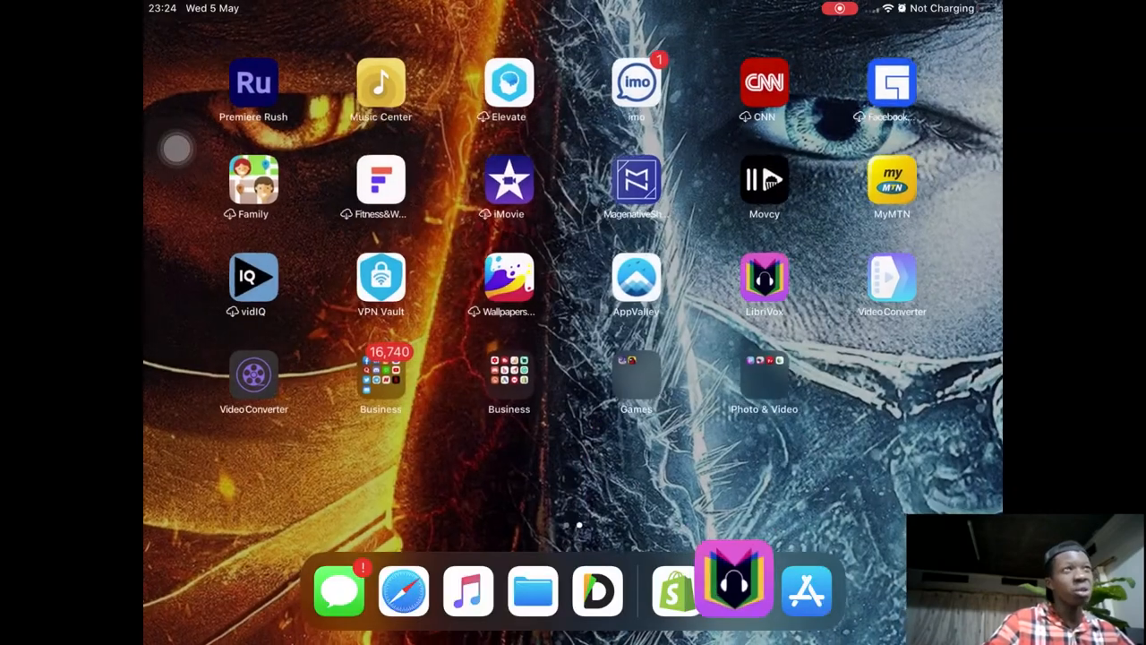
Launch the App Store and search for 'Audible'.
left_click(763, 276)
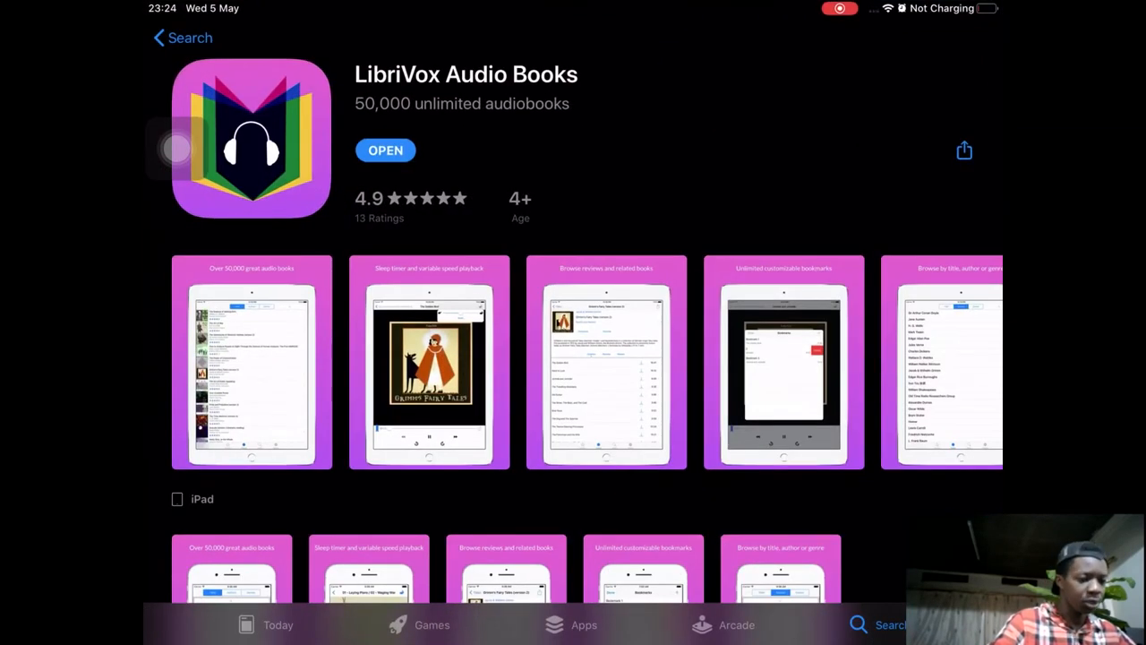
left_click(878, 623)
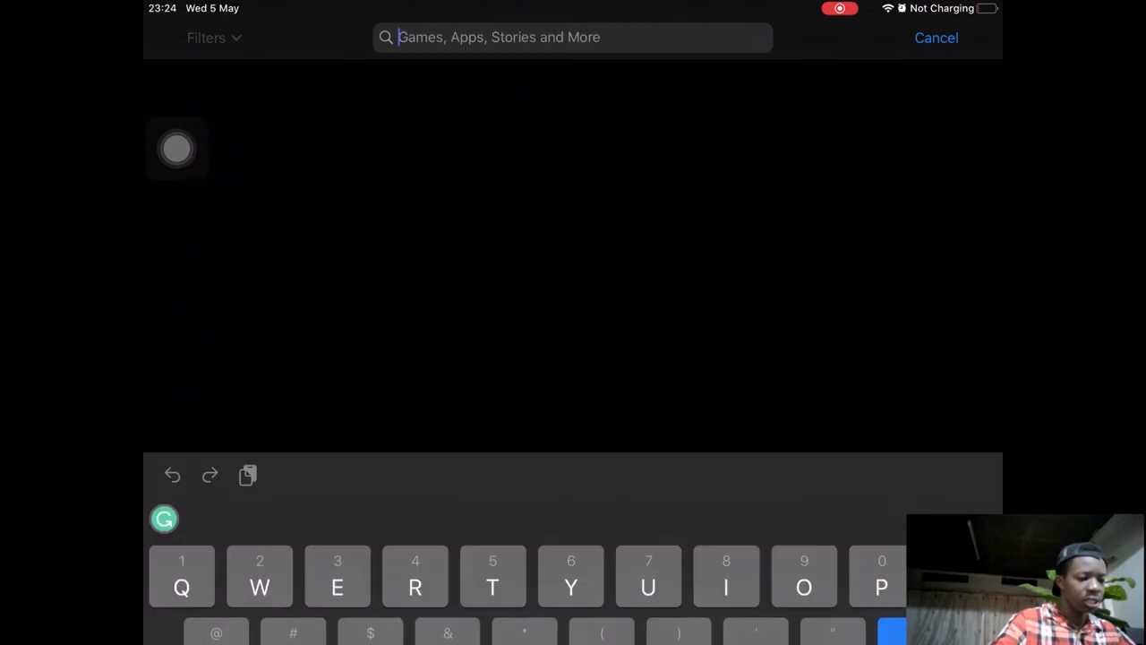
type("Aud")
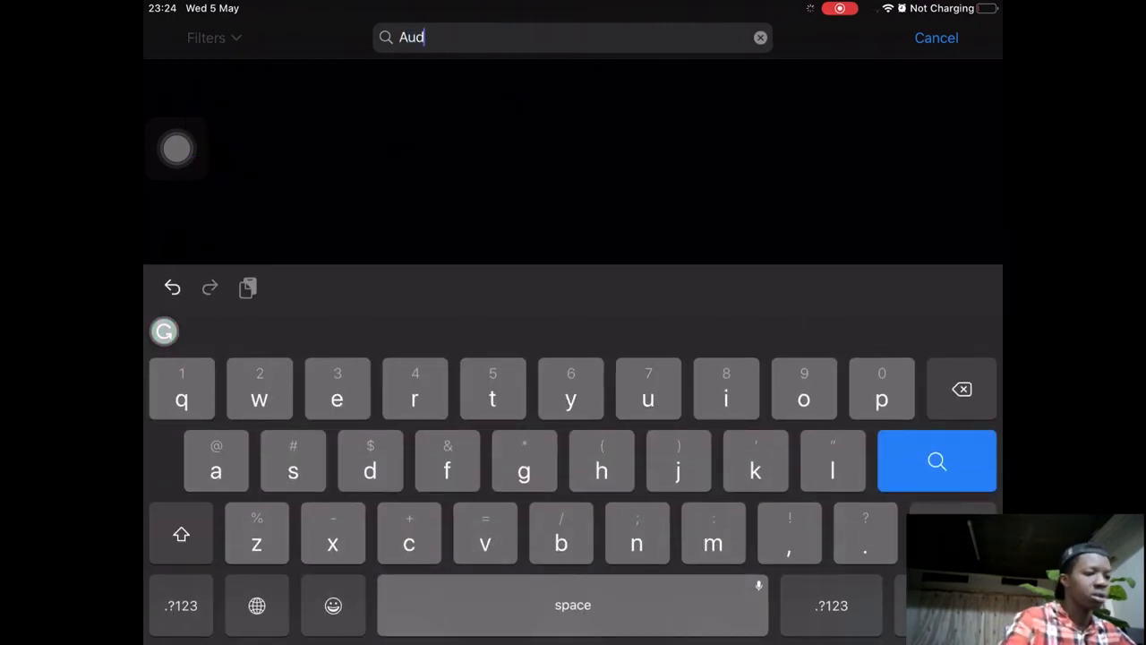
type("ible")
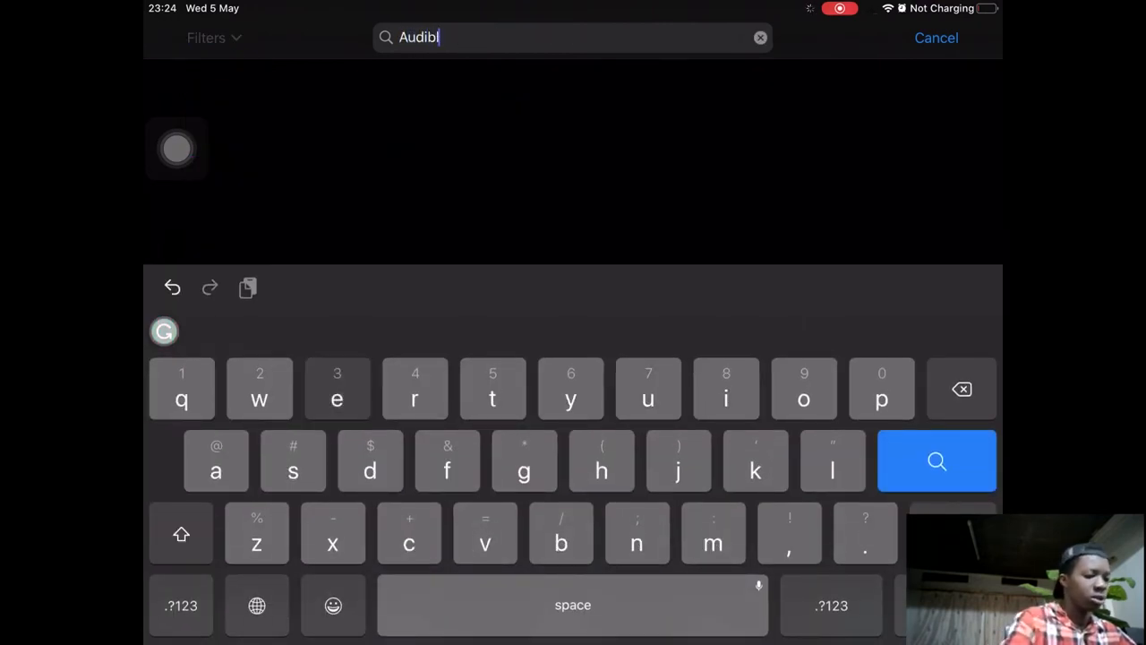
left_click(937, 460)
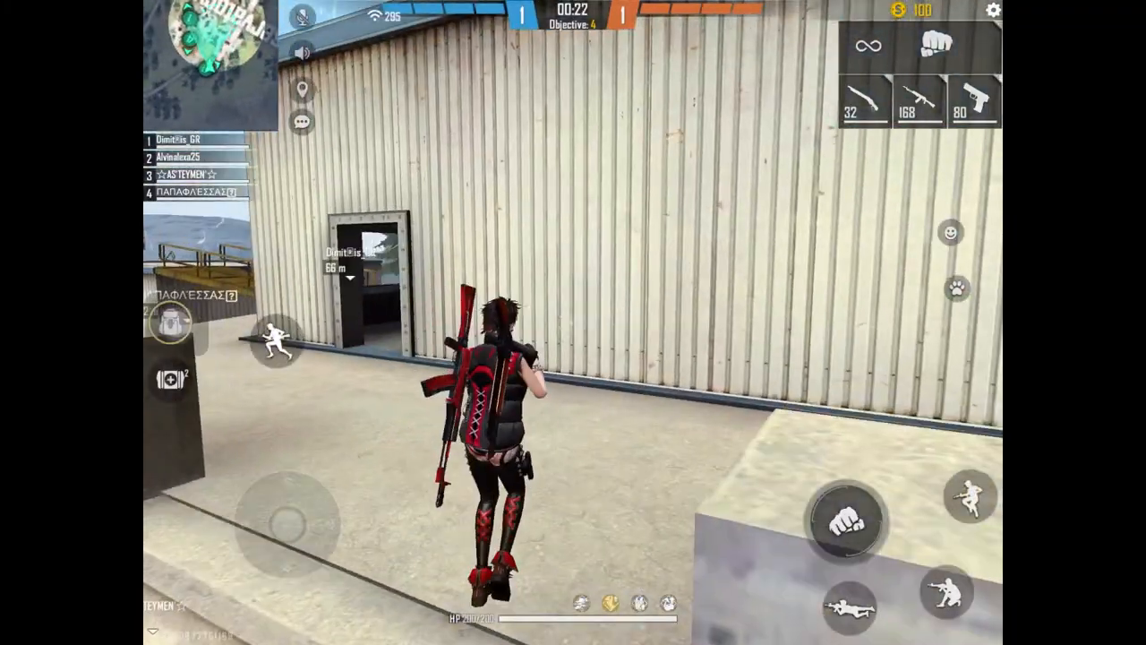
Leave the Audible search; a Free Fire match plays on with the character at a container doorway.
left_click(845, 520)
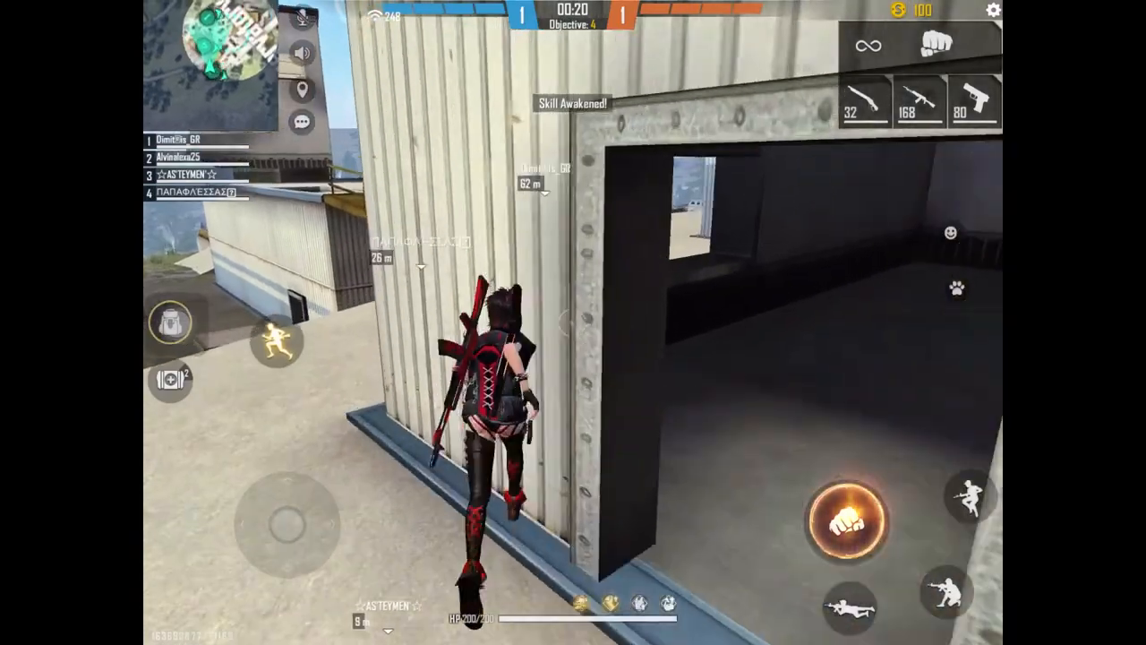